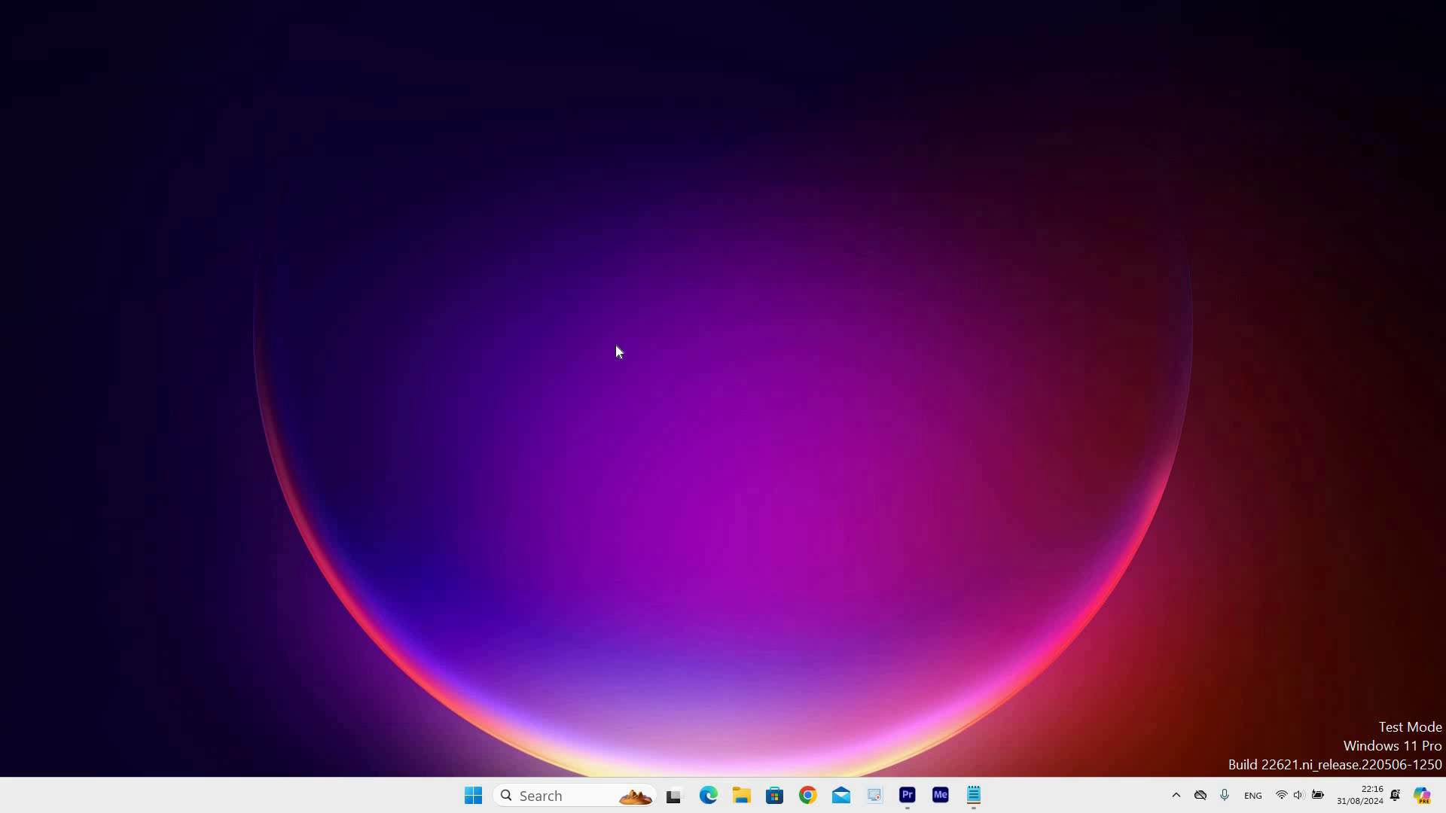
{"action": "mouse_move", "coordinate": [707, 795]}
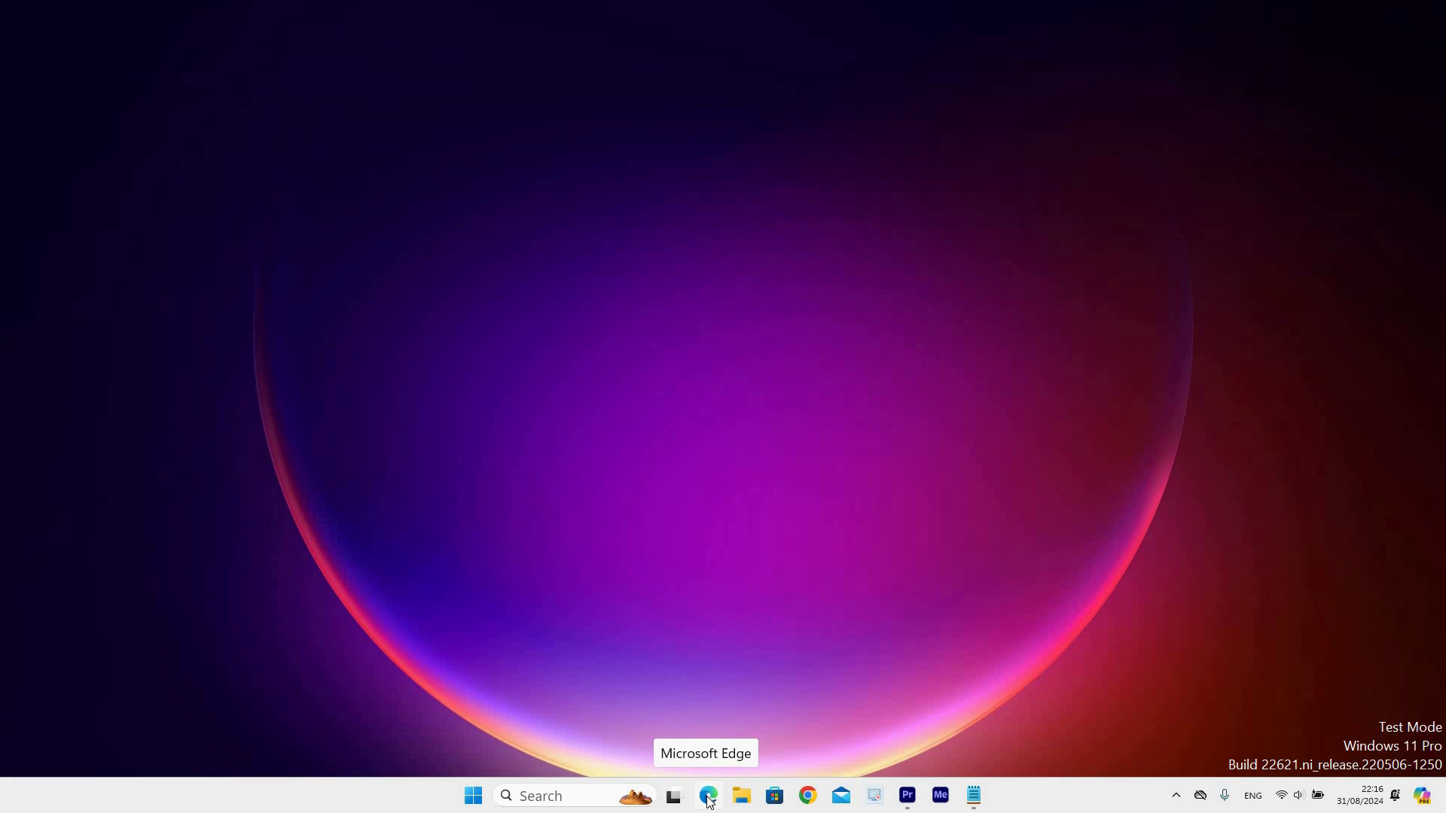
Bring Edge to the front with the Bing results for .net framework 4.8.
{"action": "left_click", "coordinate": [707, 795]}
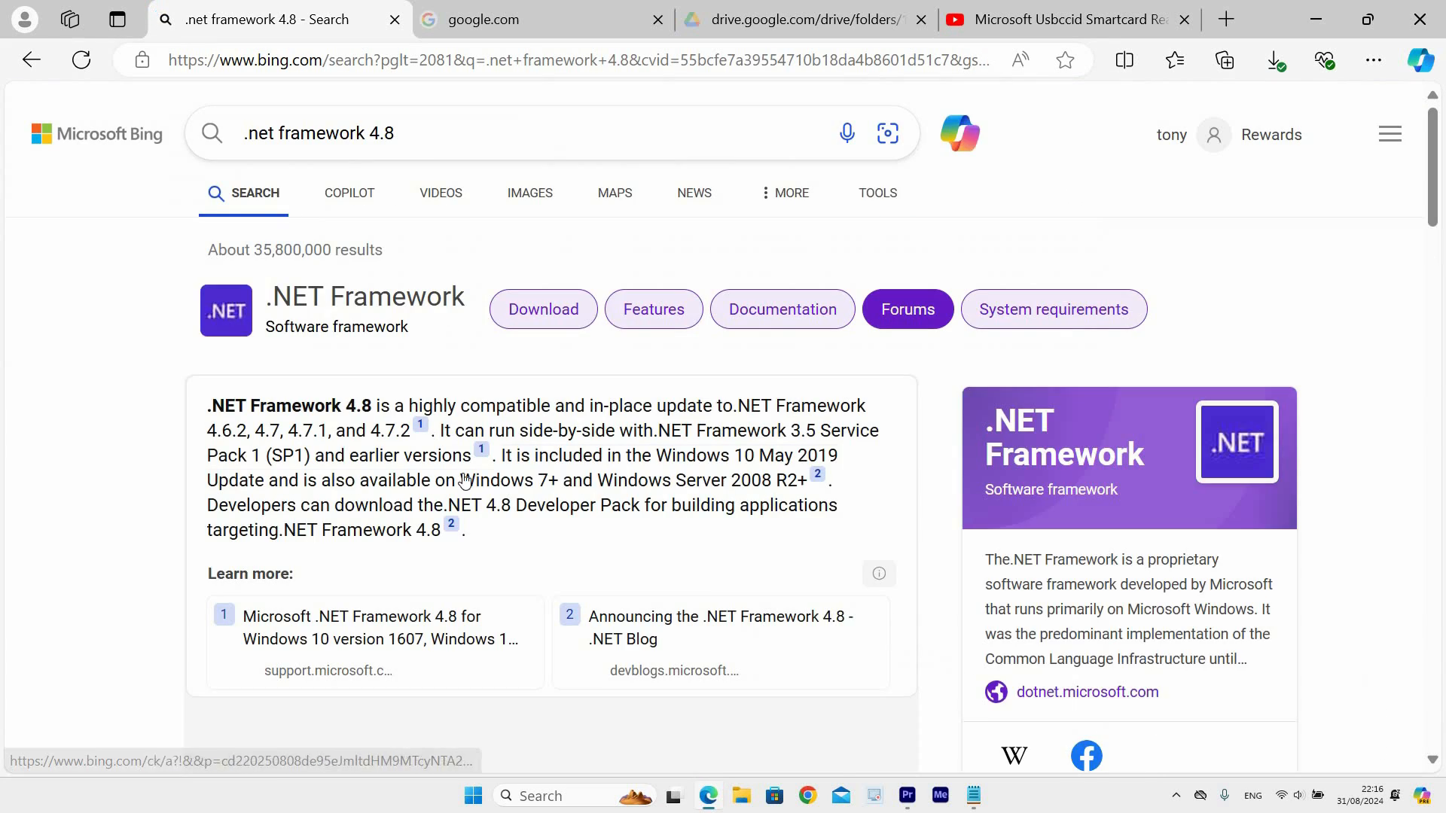
Follow the 'Download .NET Framework 4.8' result from dotnet.microsoft.com to start the Web Installer download.
{"action": "scroll", "scroll_direction": "down", "scroll_amount": 3}
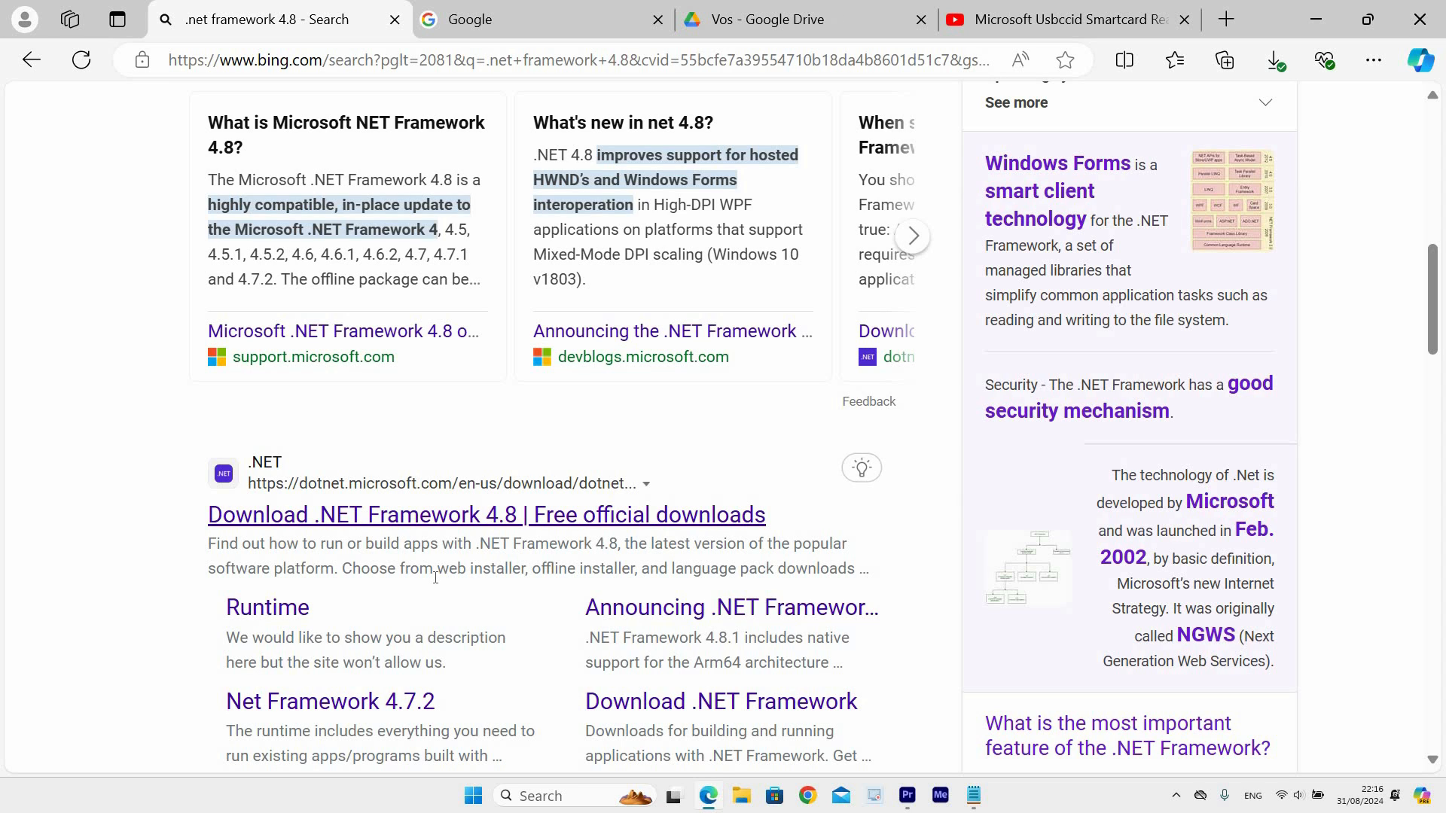
{"action": "mouse_move", "coordinate": [497, 533]}
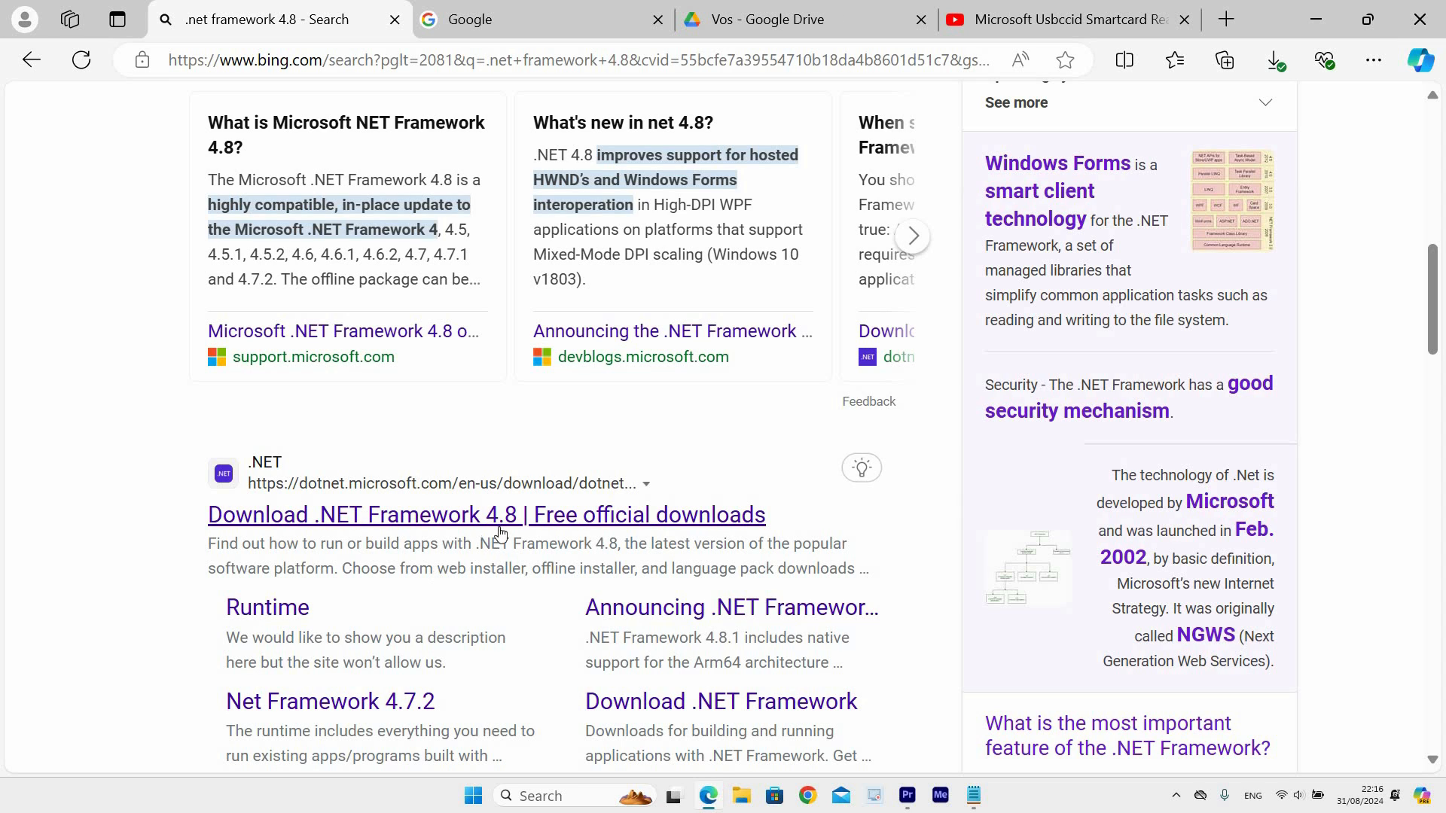
{"action": "mouse_move", "coordinate": [502, 547]}
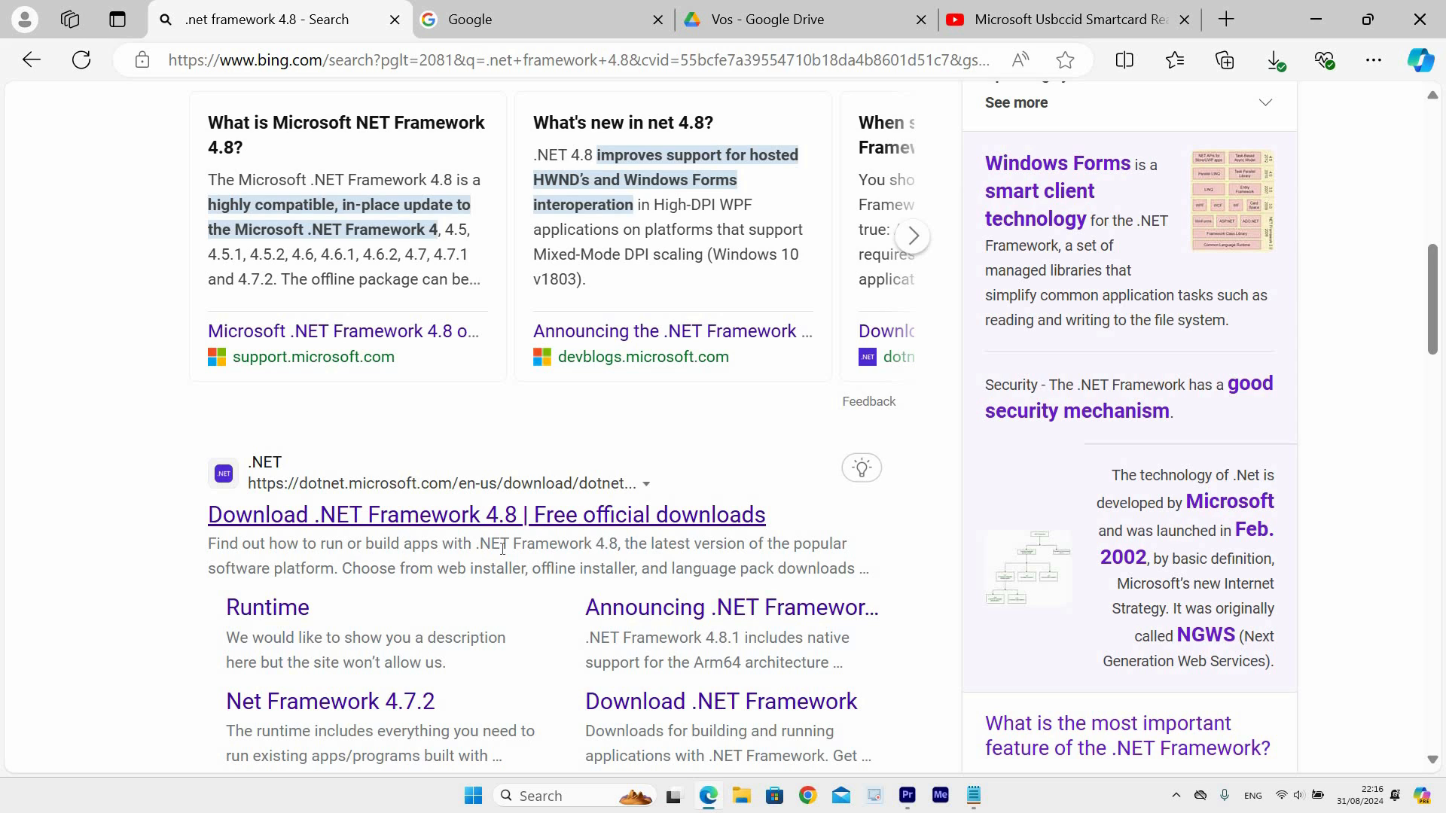
{"action": "mouse_move", "coordinate": [484, 568]}
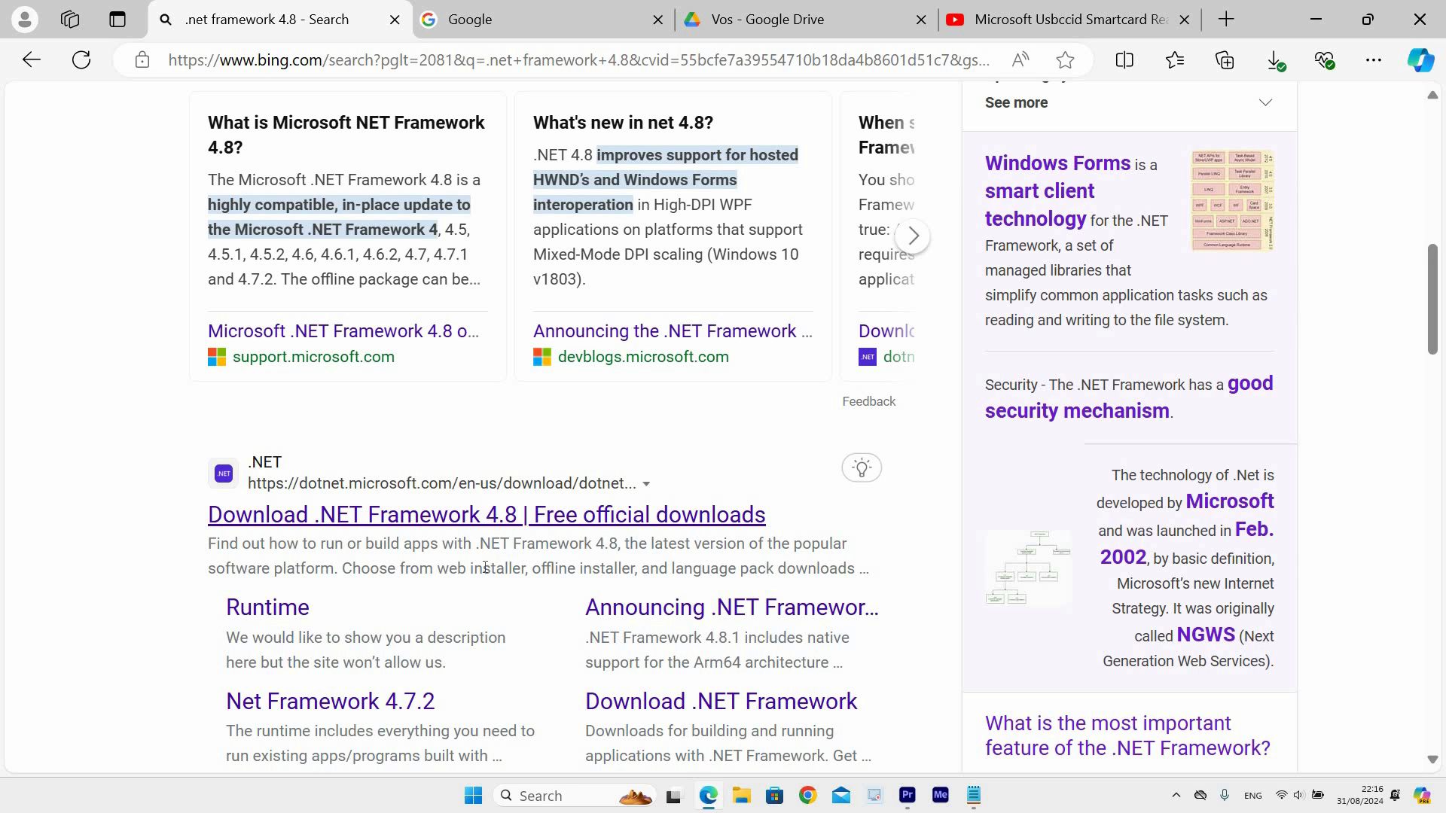
{"action": "mouse_move", "coordinate": [471, 524]}
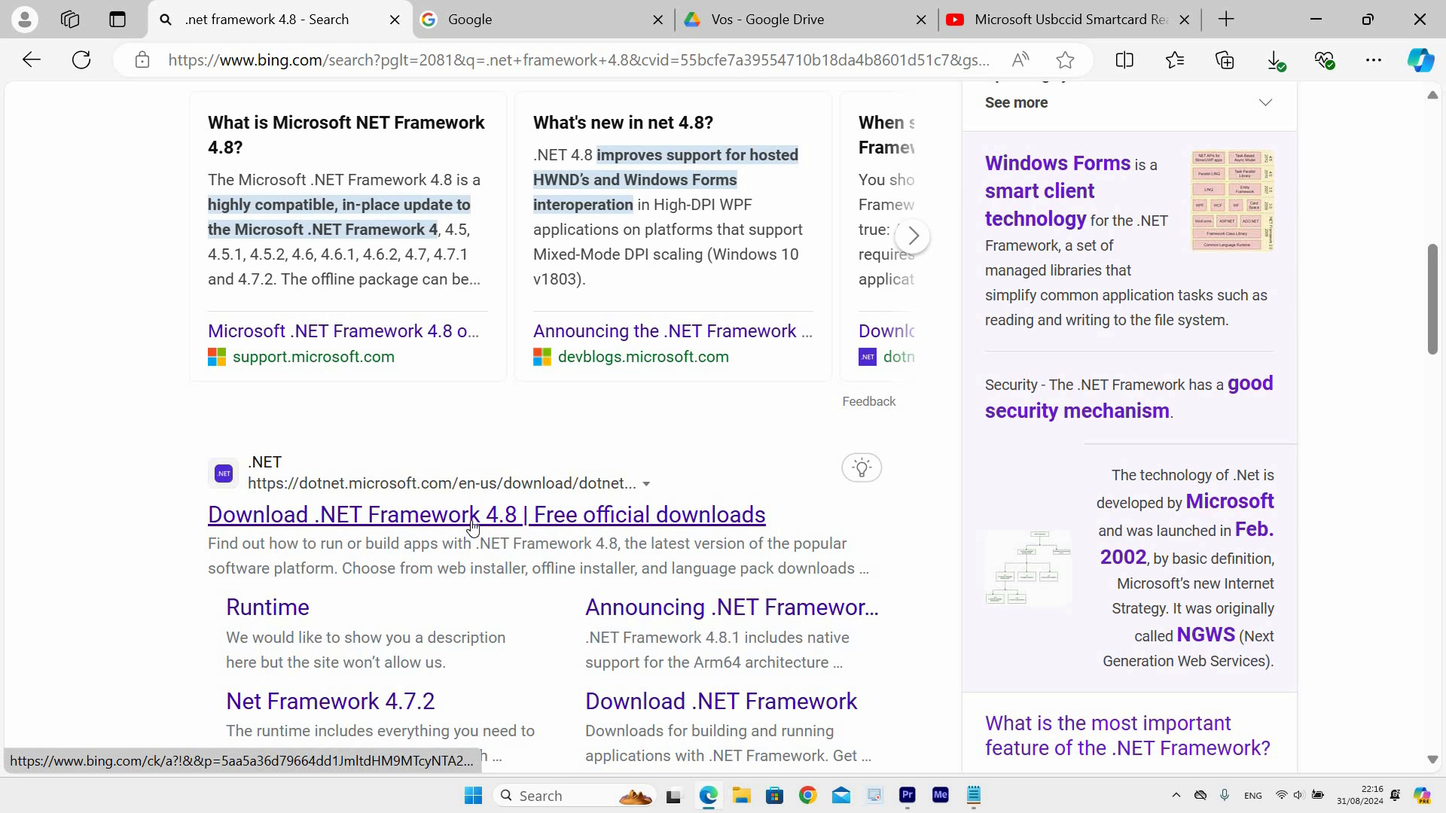
{"action": "left_click", "coordinate": [484, 514]}
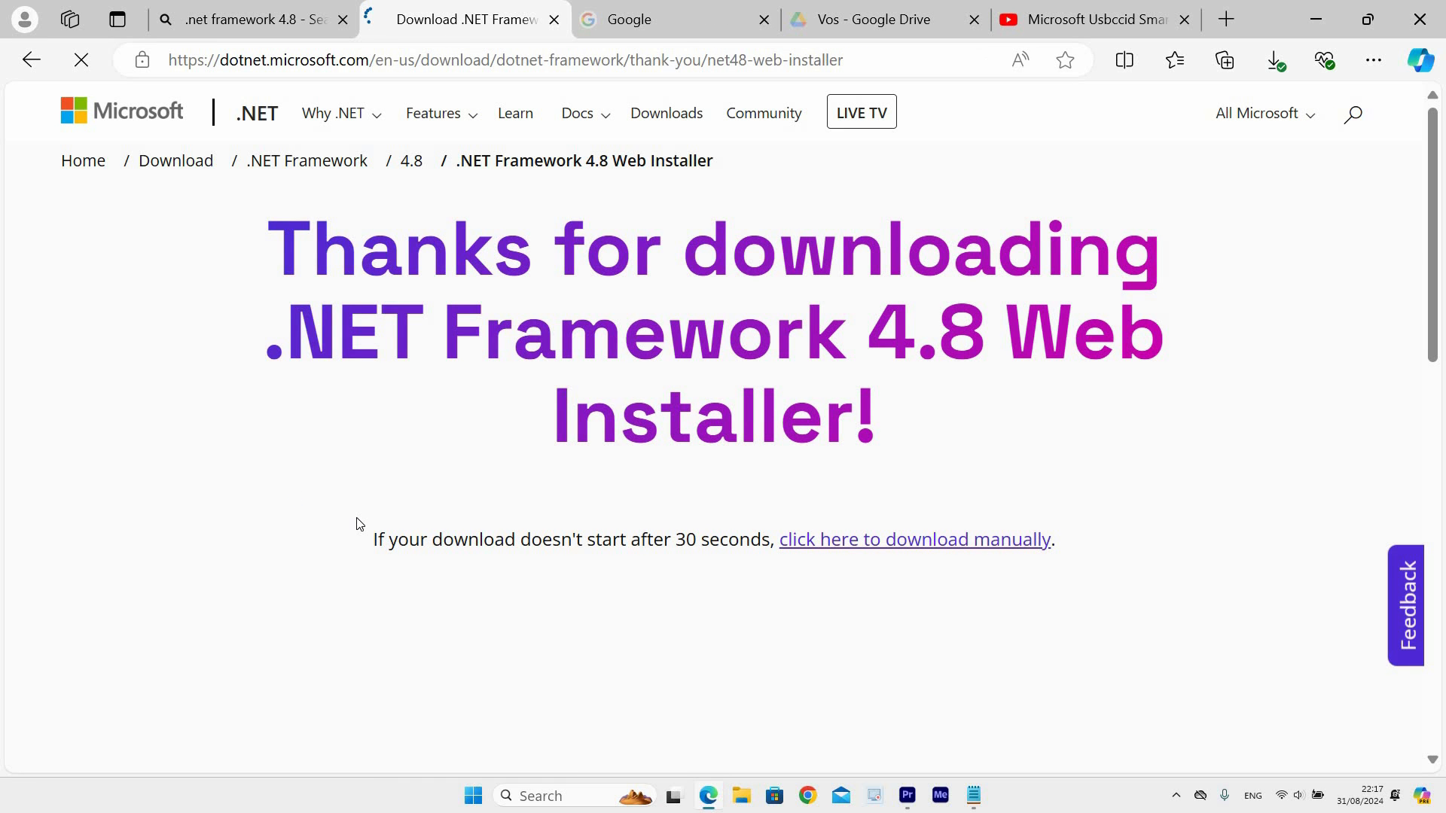